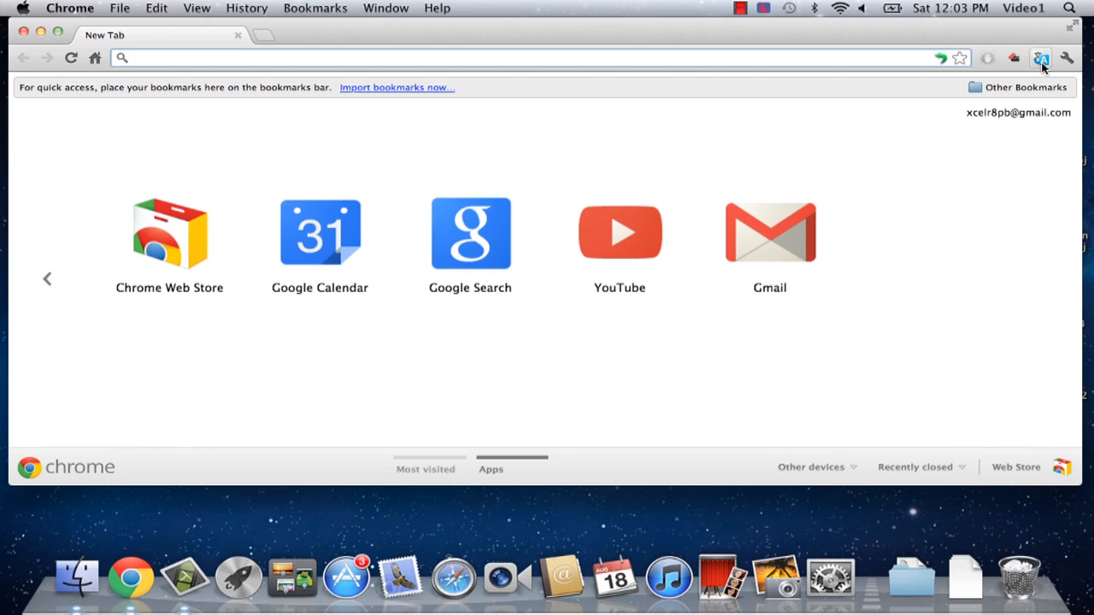
{"action": "mouse_move", "coordinate": [1041, 58]}
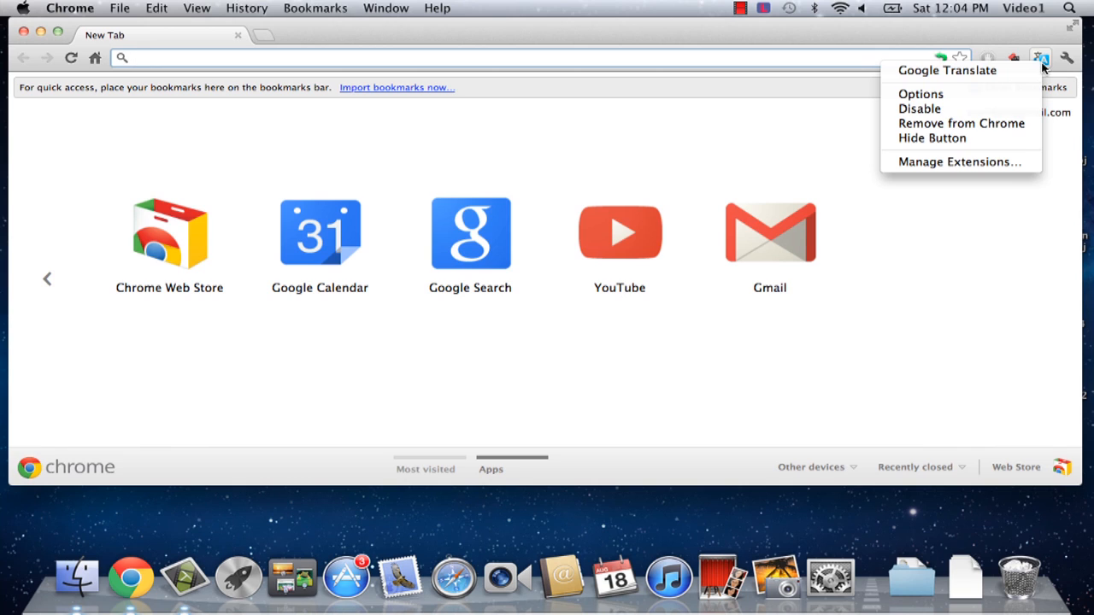
{"action": "mouse_move", "coordinate": [961, 123]}
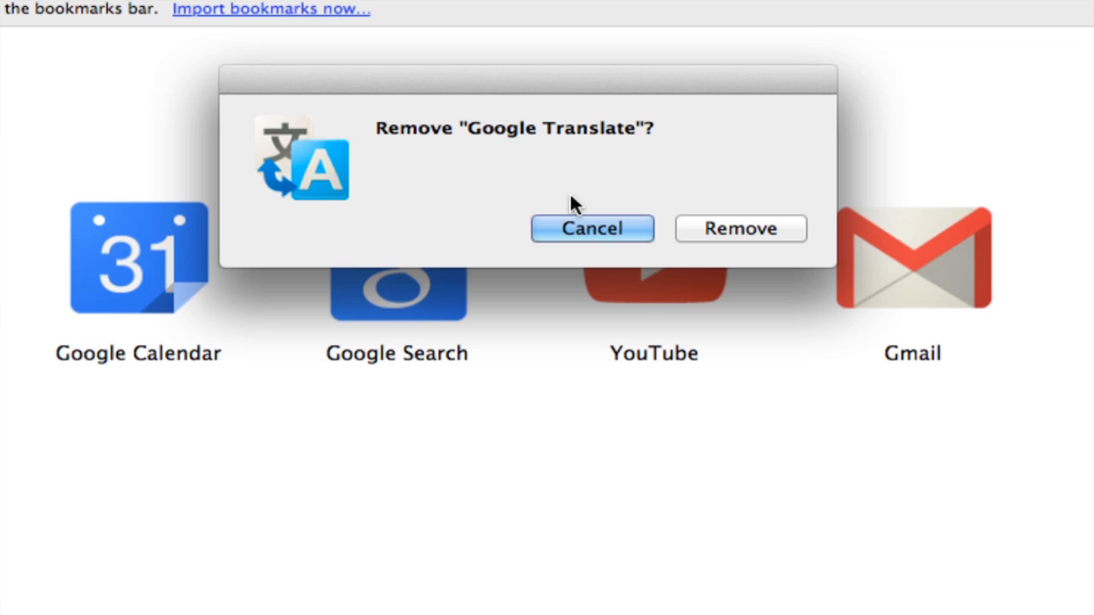
Step: Confirm removing the Google Translate extension from Chrome
{"action": "left_click", "coordinate": [740, 229]}
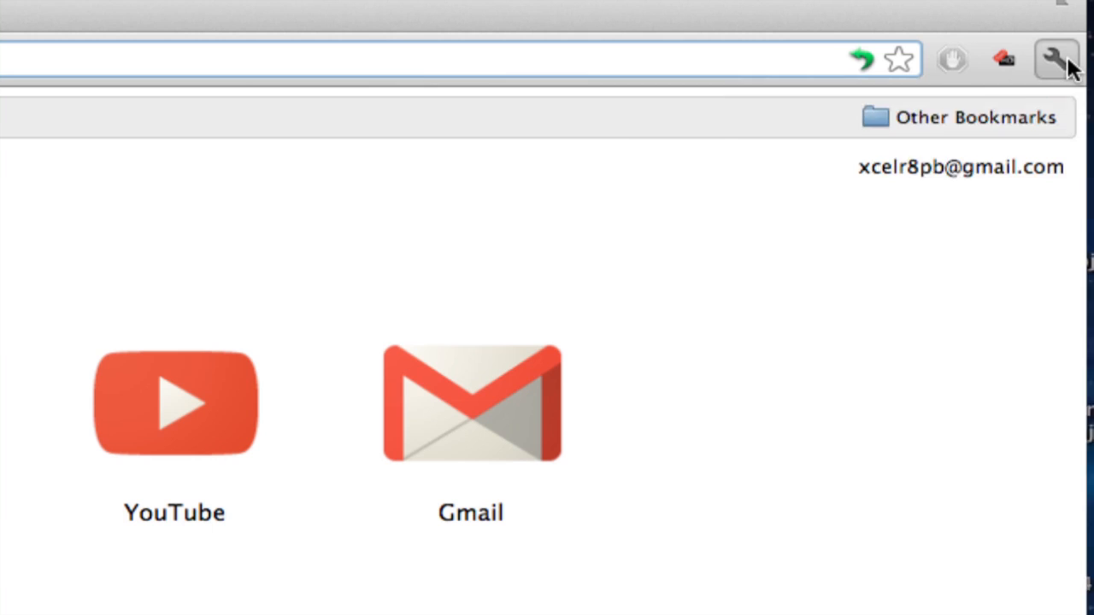
Step: Go to the installed extensions page via the wrench menu's Tools submenu and review the list
{"action": "left_click", "coordinate": [1056, 59]}
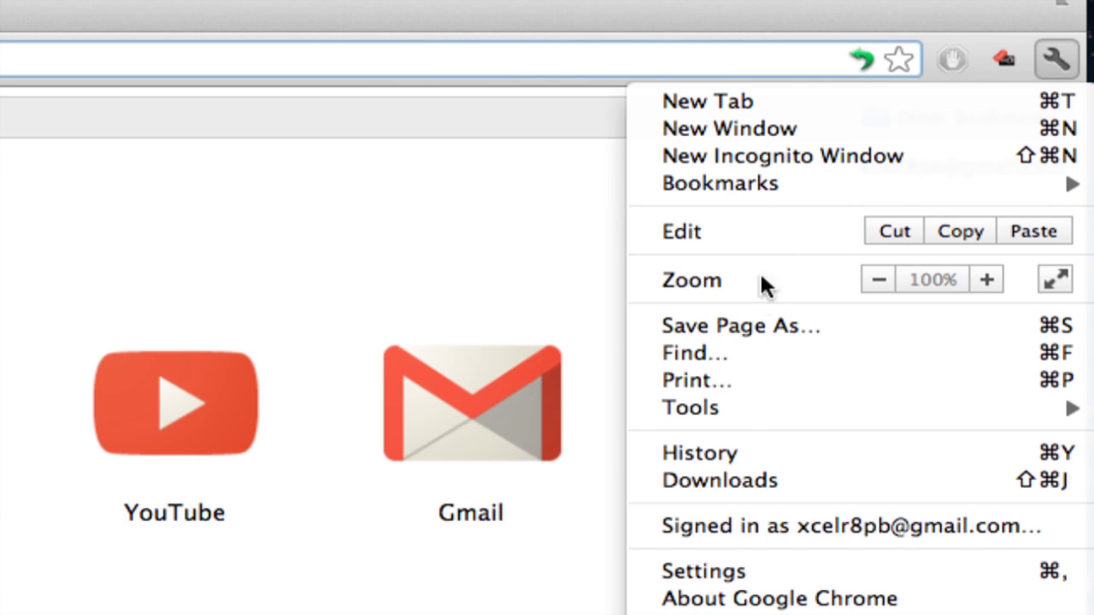
{"action": "left_click", "coordinate": [690, 406]}
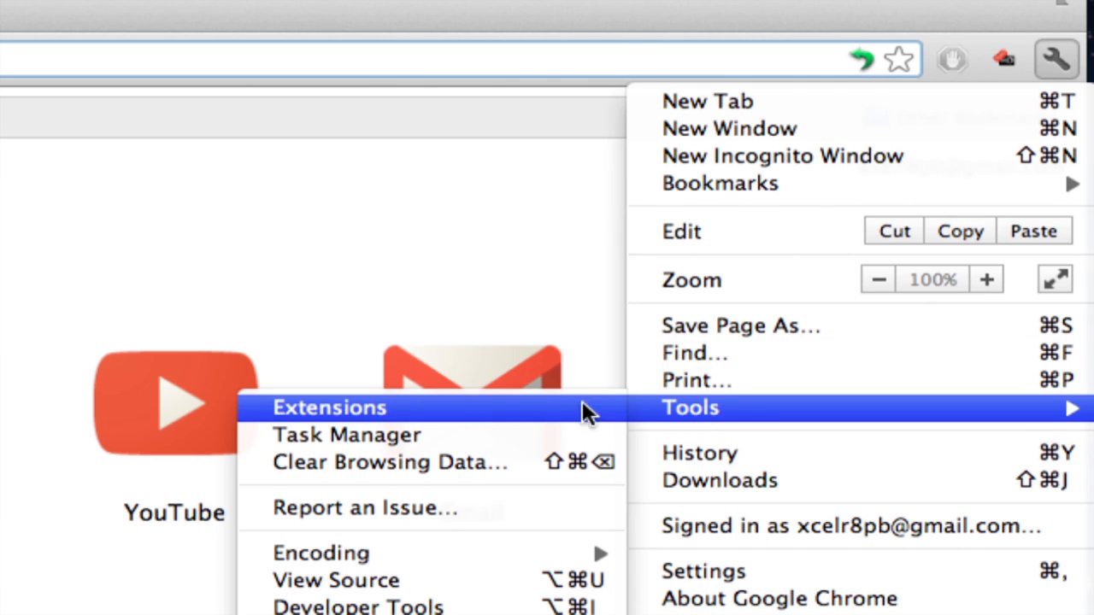
{"action": "left_click", "coordinate": [330, 406]}
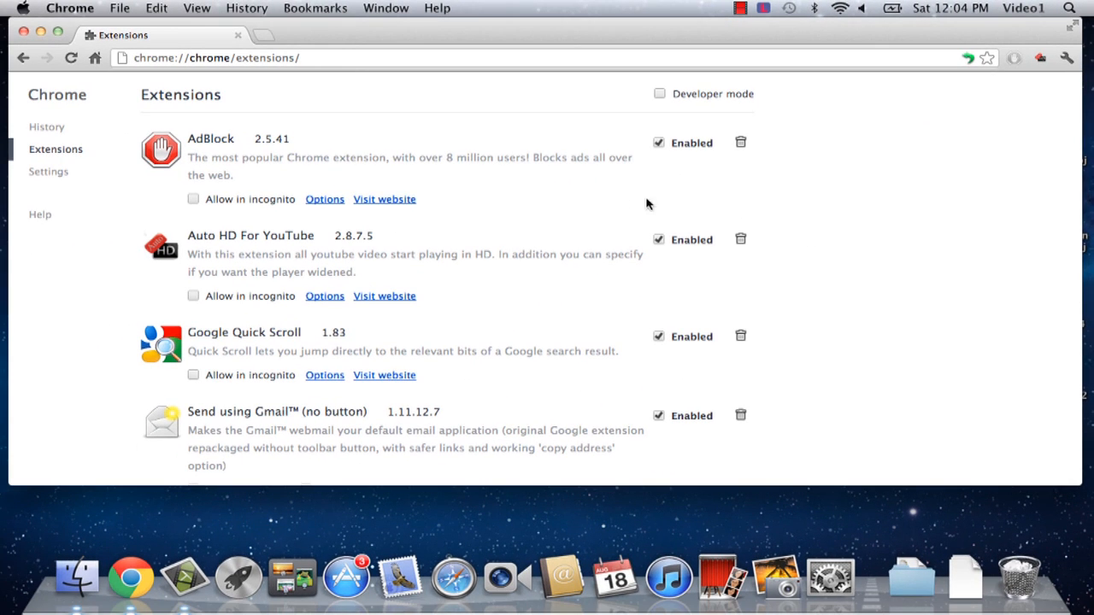
{"action": "mouse_move", "coordinate": [526, 205]}
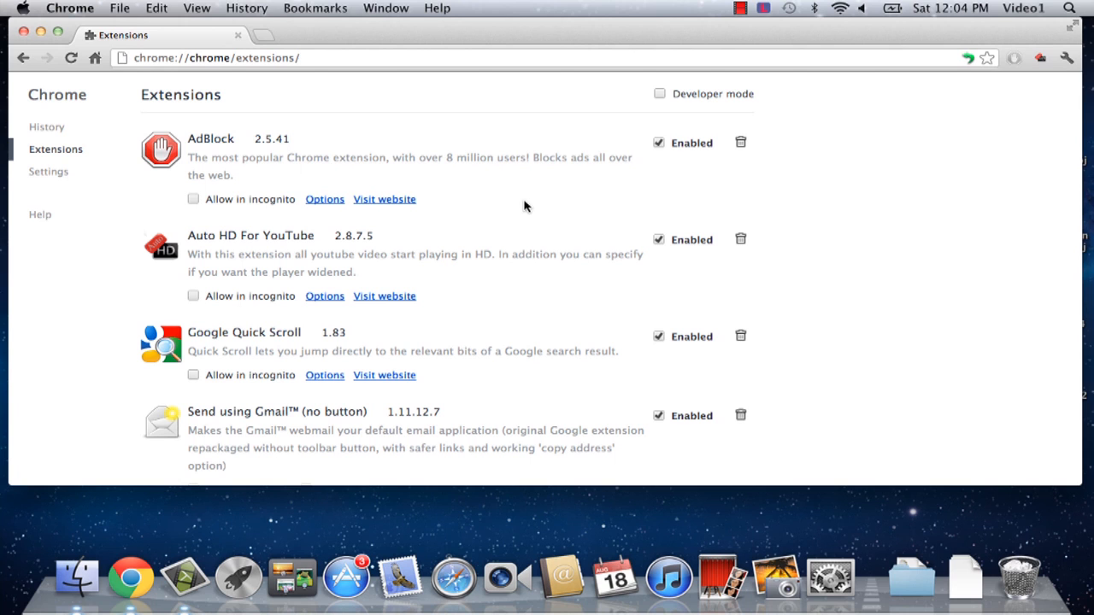
{"action": "scroll", "scroll_direction": "down", "scroll_amount": 3}
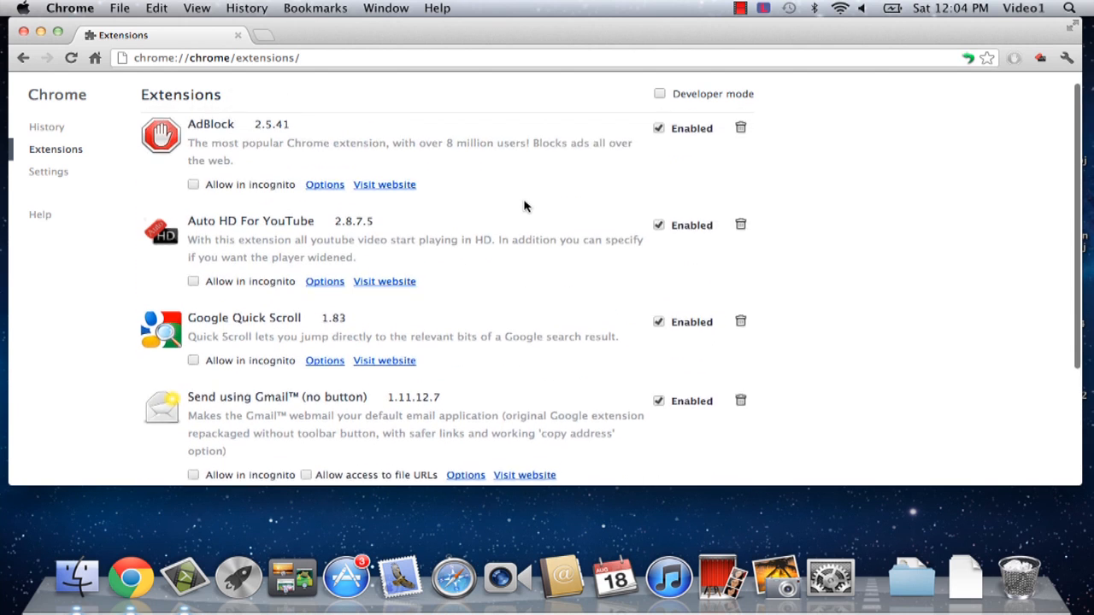
{"action": "scroll", "scroll_direction": "down", "scroll_amount": 3}
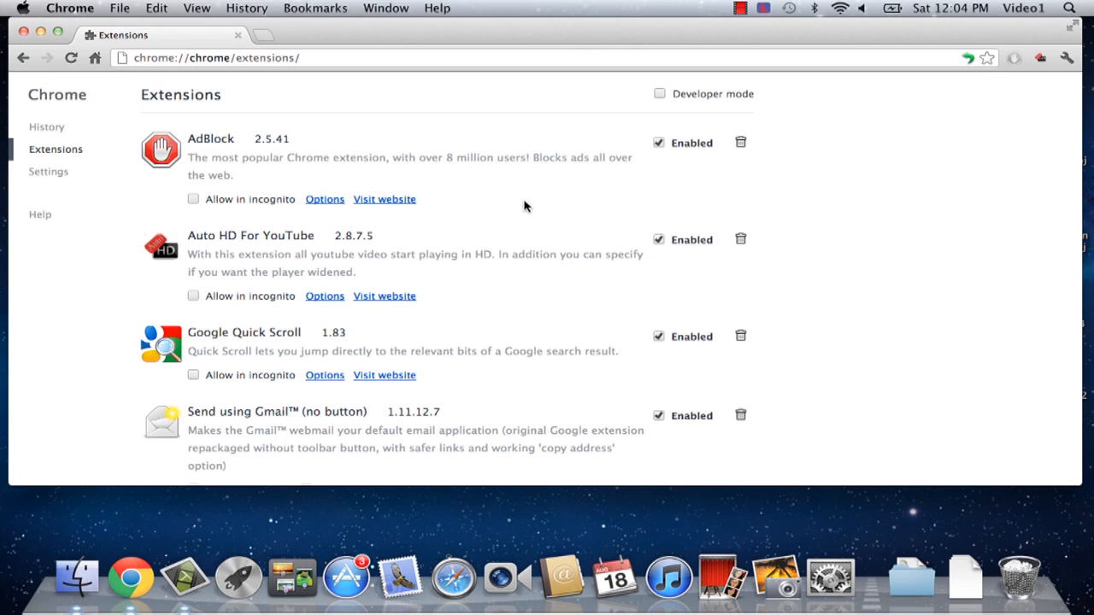
{"action": "mouse_move", "coordinate": [777, 216]}
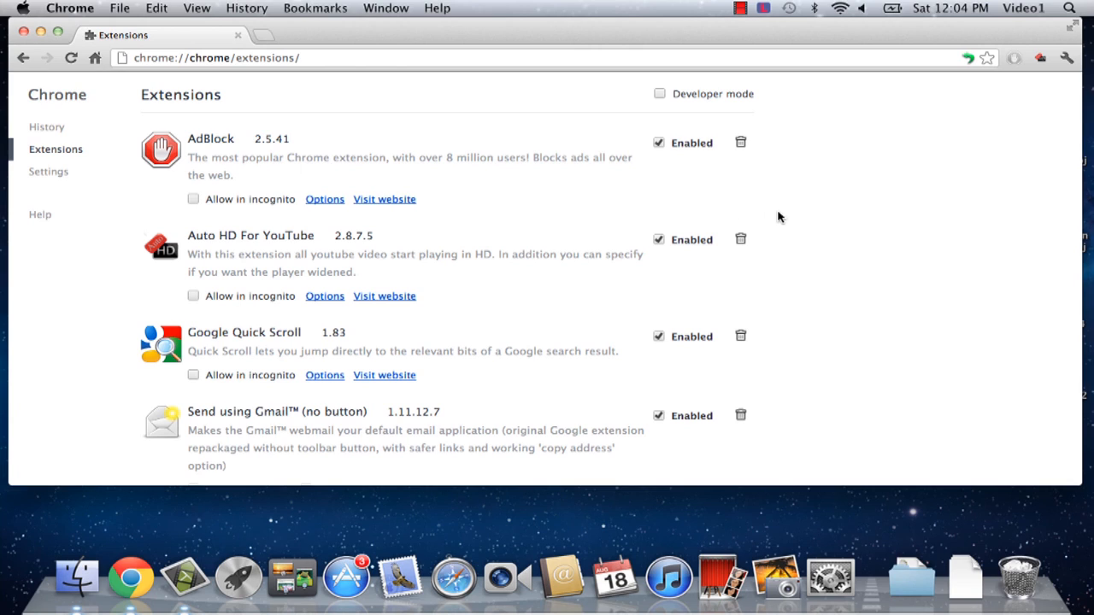
{"action": "mouse_move", "coordinate": [786, 217]}
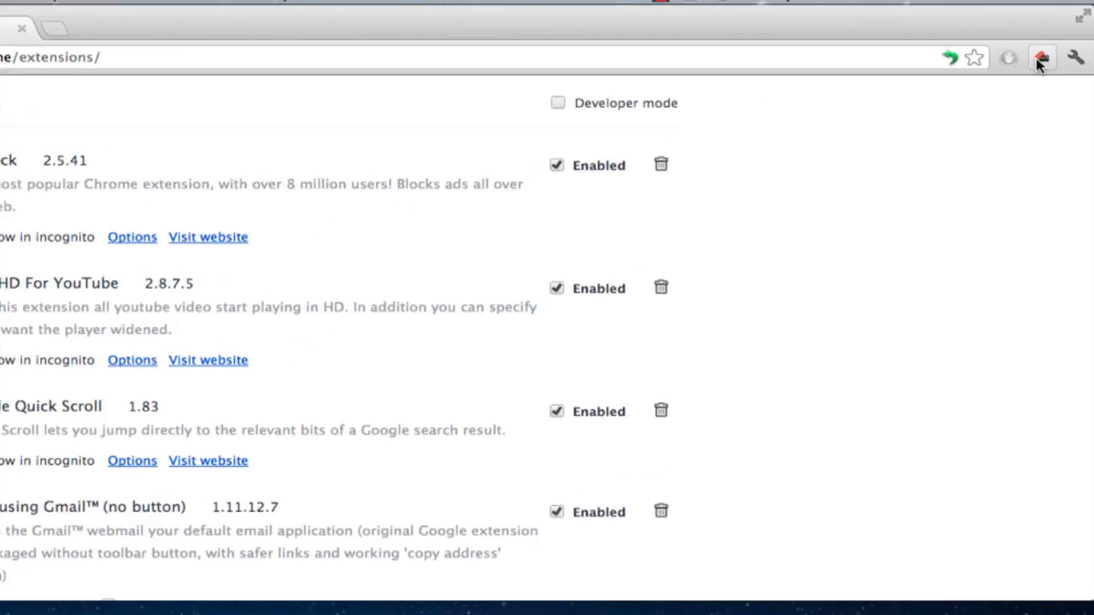
{"action": "left_click", "coordinate": [1041, 58]}
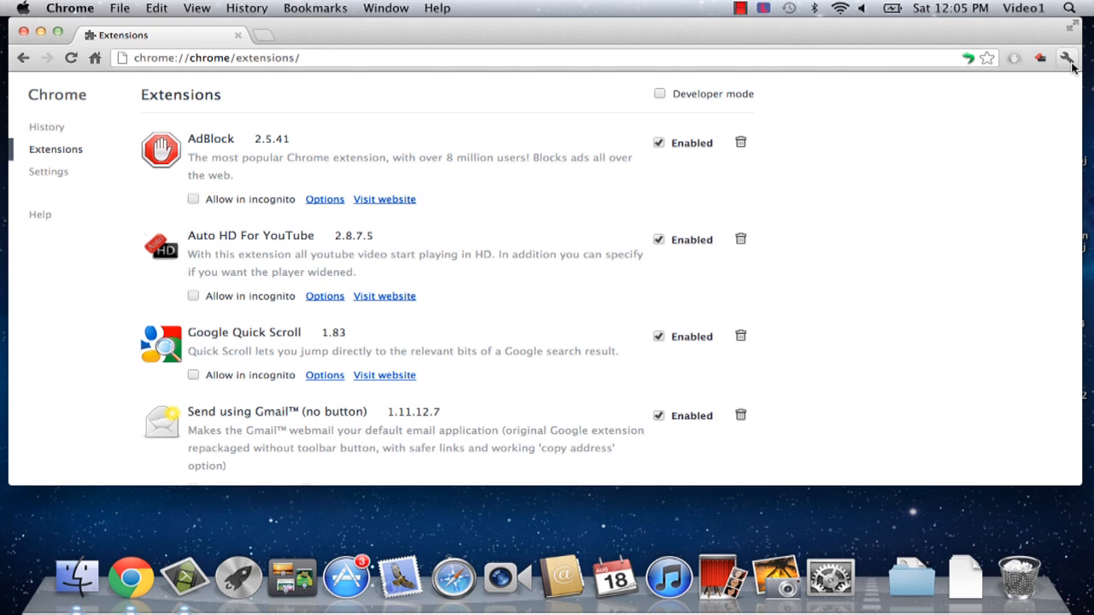
{"action": "left_click", "coordinate": [1067, 58]}
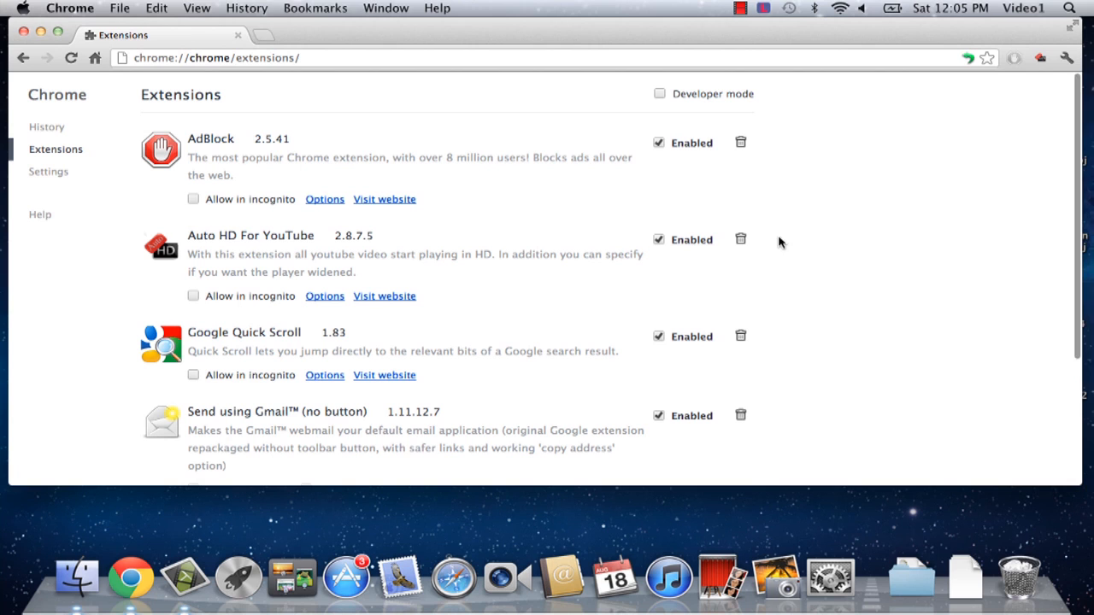
{"action": "mouse_move", "coordinate": [834, 246]}
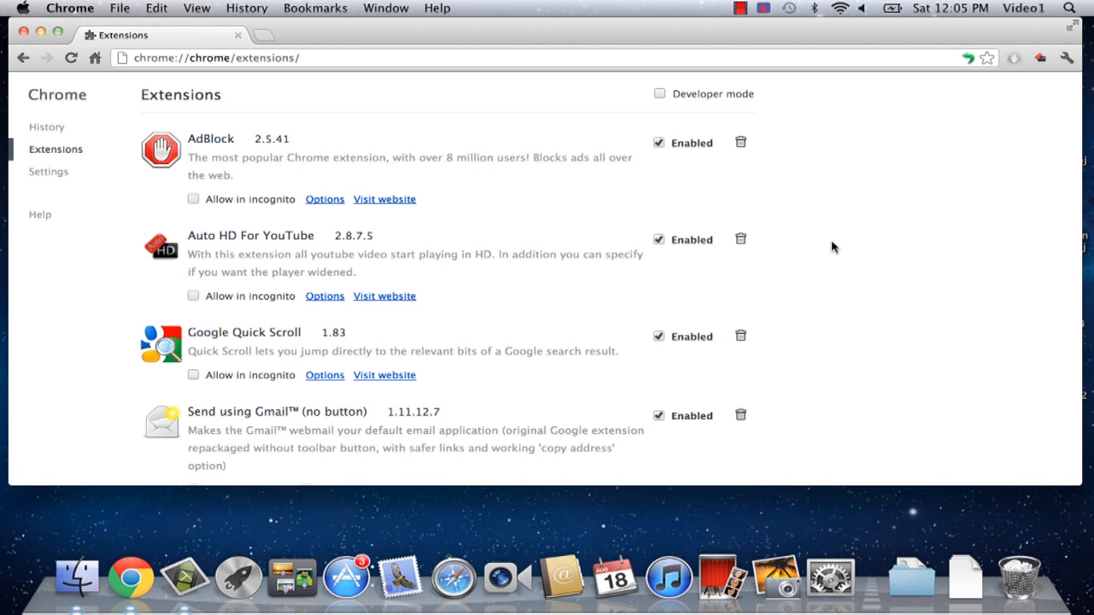
Step: Remove Google Quick Scroll using its trash icon and confirm the removal
{"action": "scroll", "scroll_direction": "down", "scroll_amount": 3}
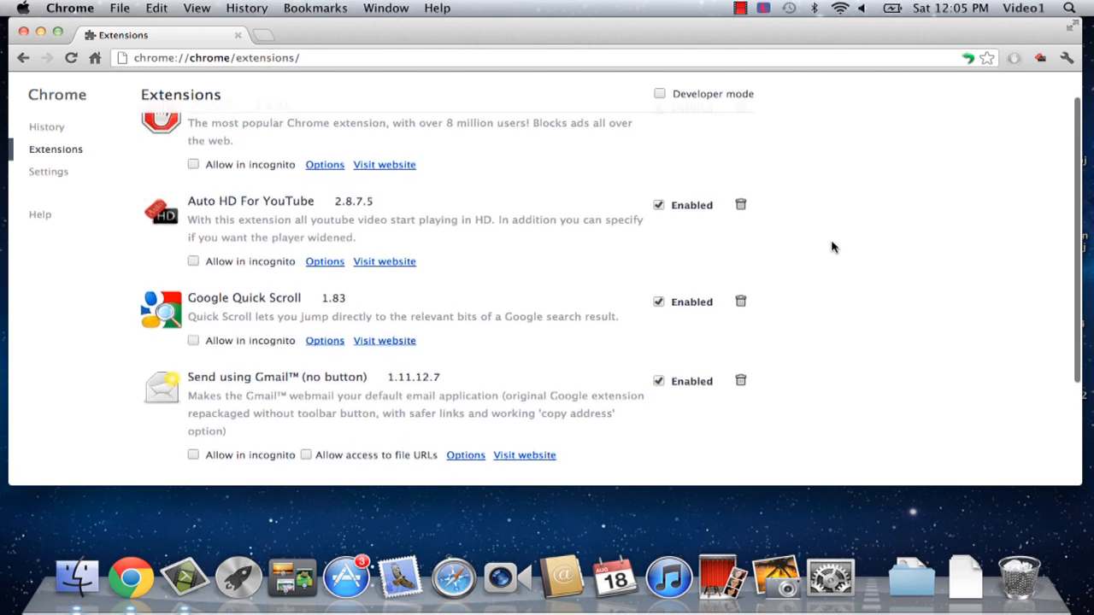
{"action": "scroll", "scroll_direction": "down", "scroll_amount": 3}
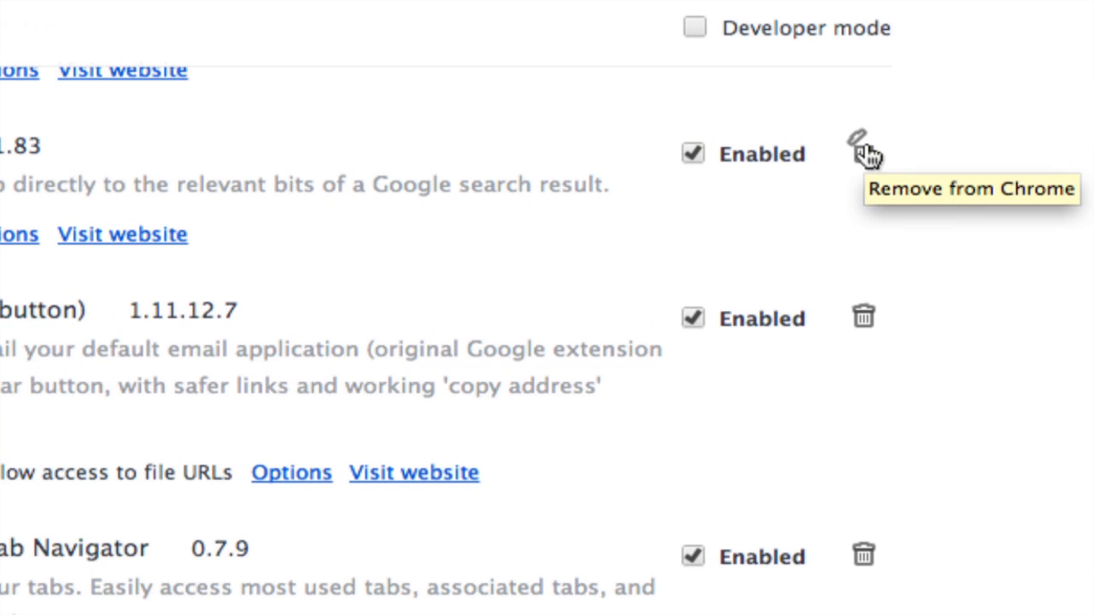
{"action": "left_click", "coordinate": [858, 145]}
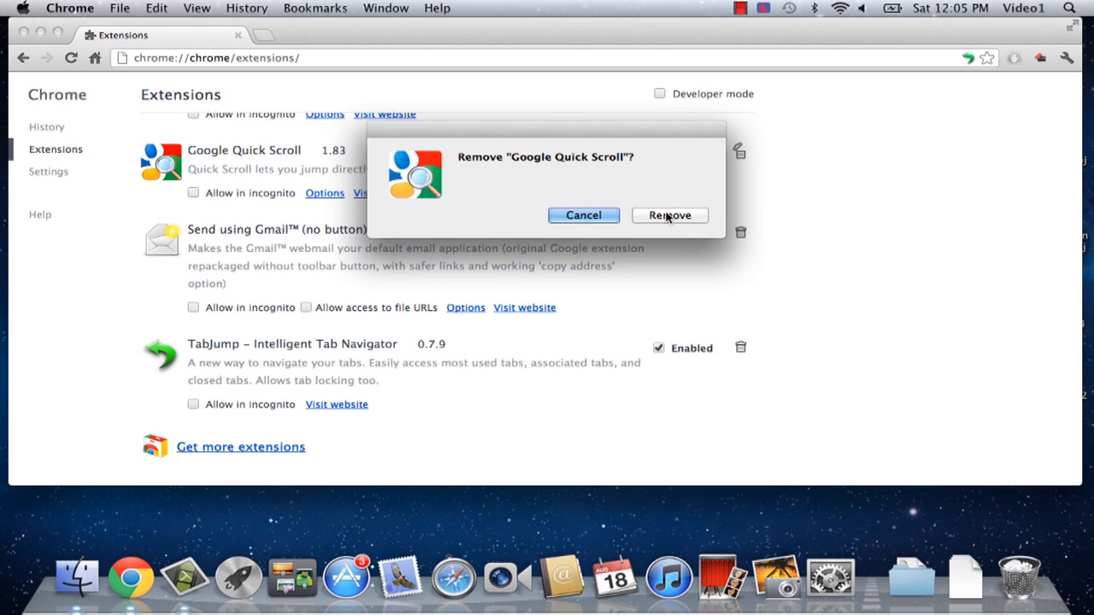
{"action": "left_click", "coordinate": [669, 215]}
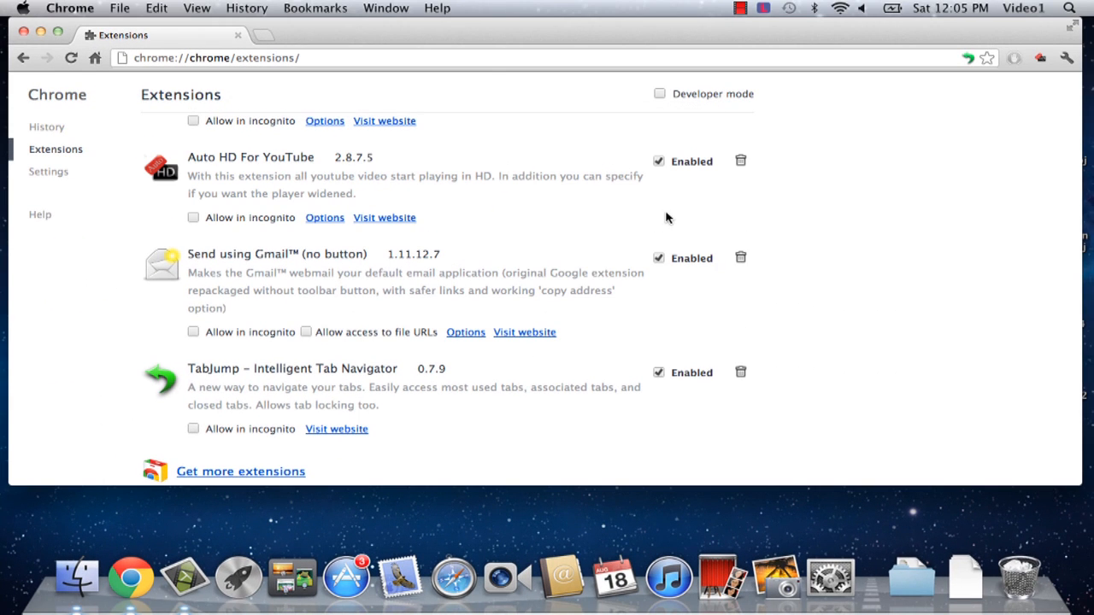
{"action": "scroll", "scroll_direction": "up", "scroll_amount": 3}
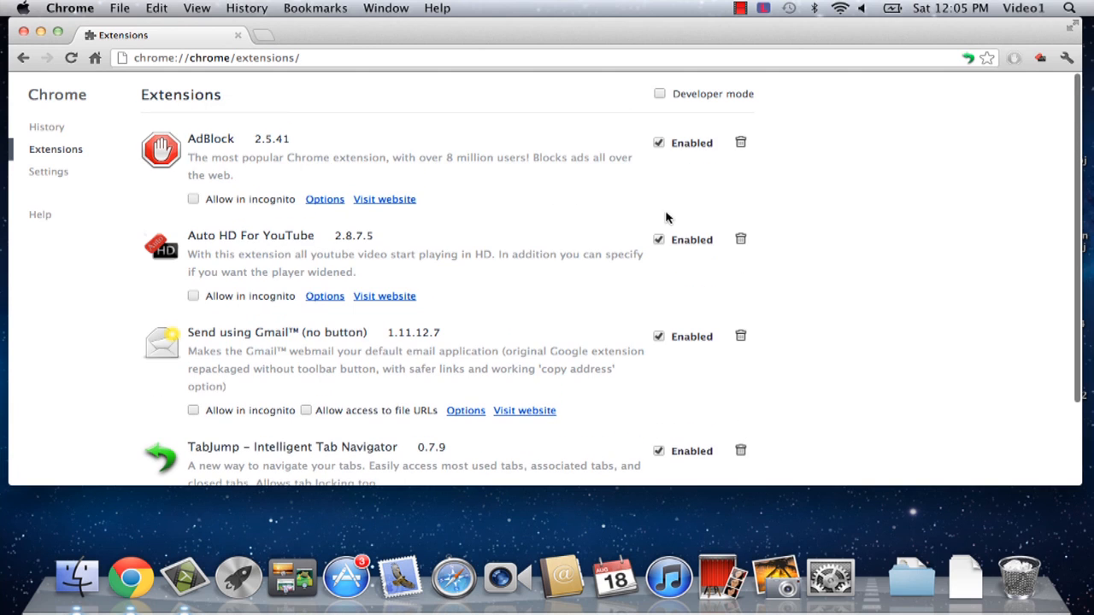
{"action": "left_click", "coordinate": [740, 142]}
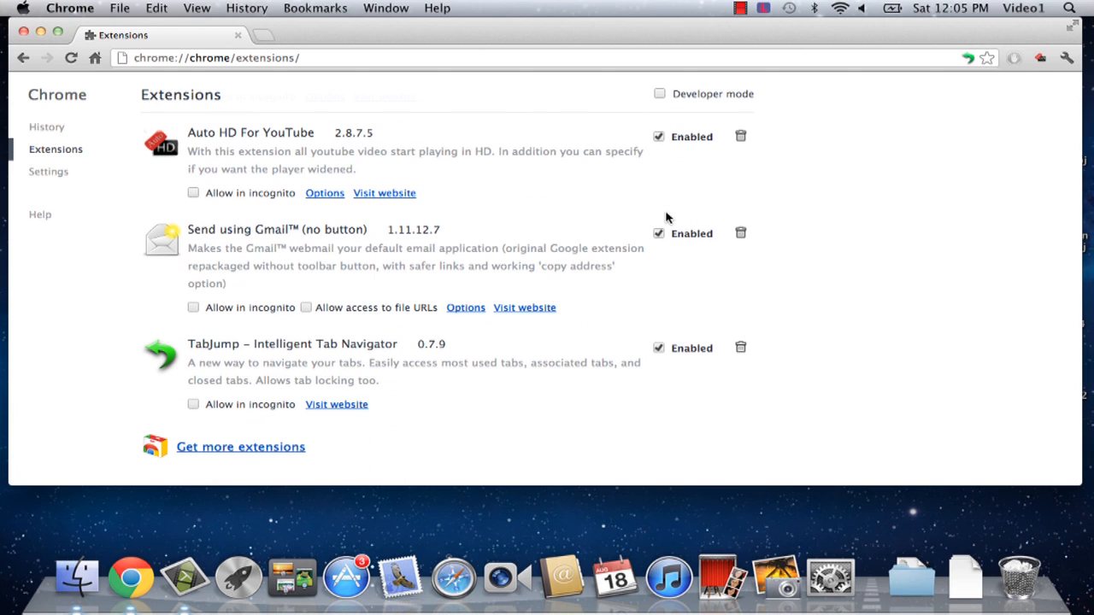